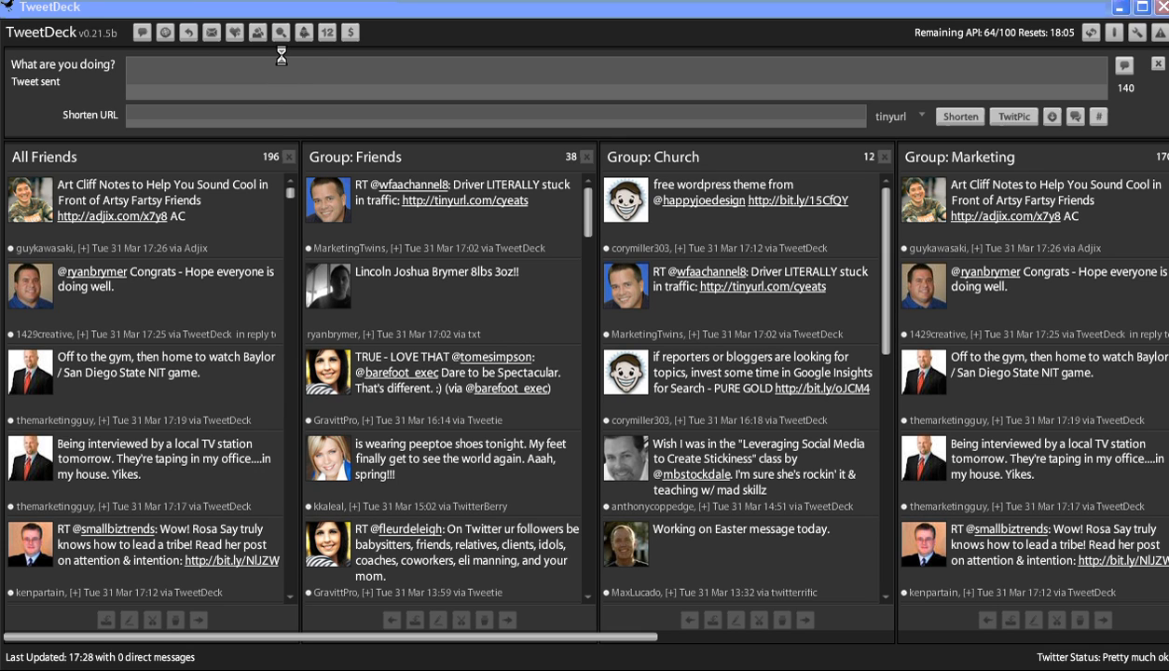
mouse_move(280, 32)
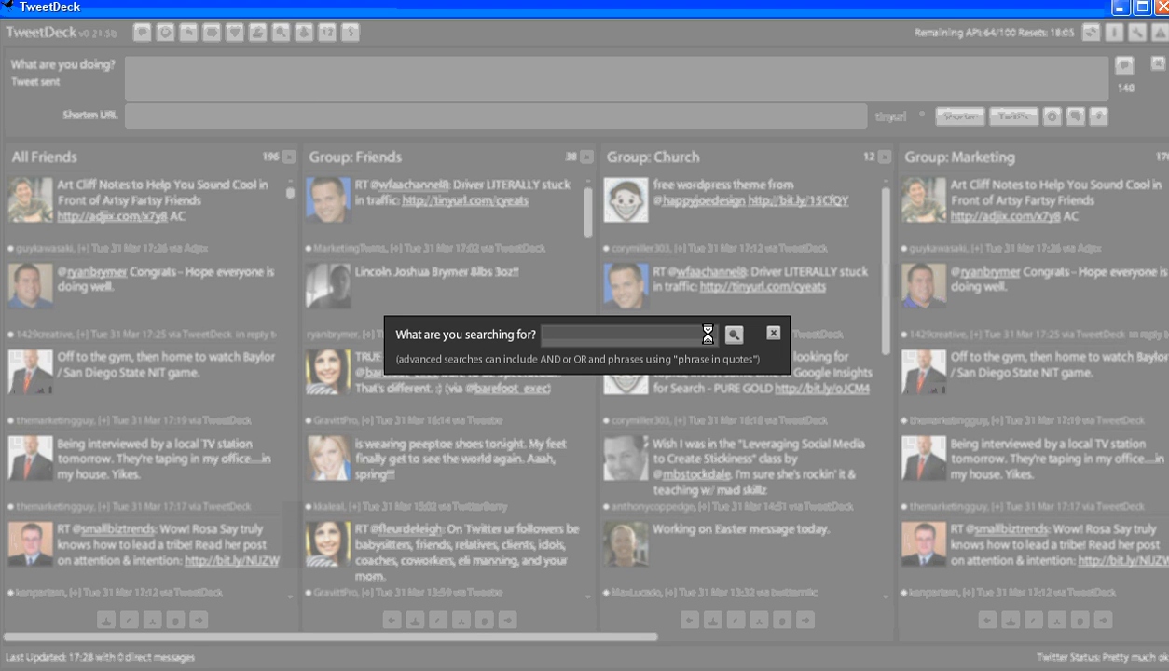
- Search TweetDeck for the hashtag #sbmg
left_click(621, 333)
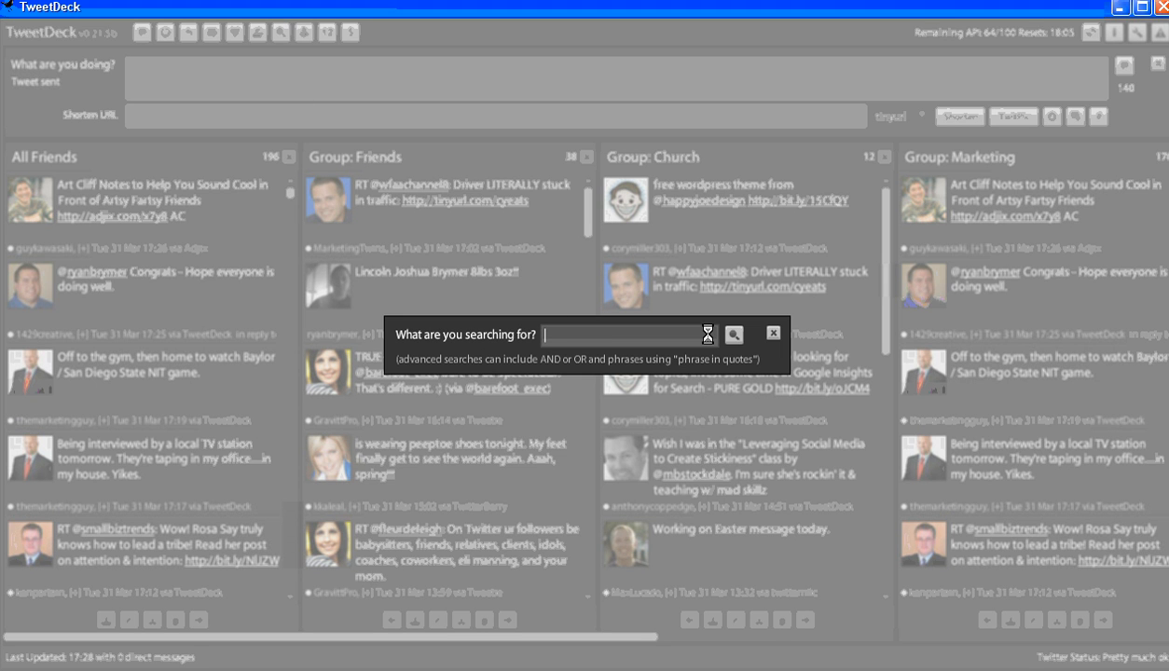
type("#")
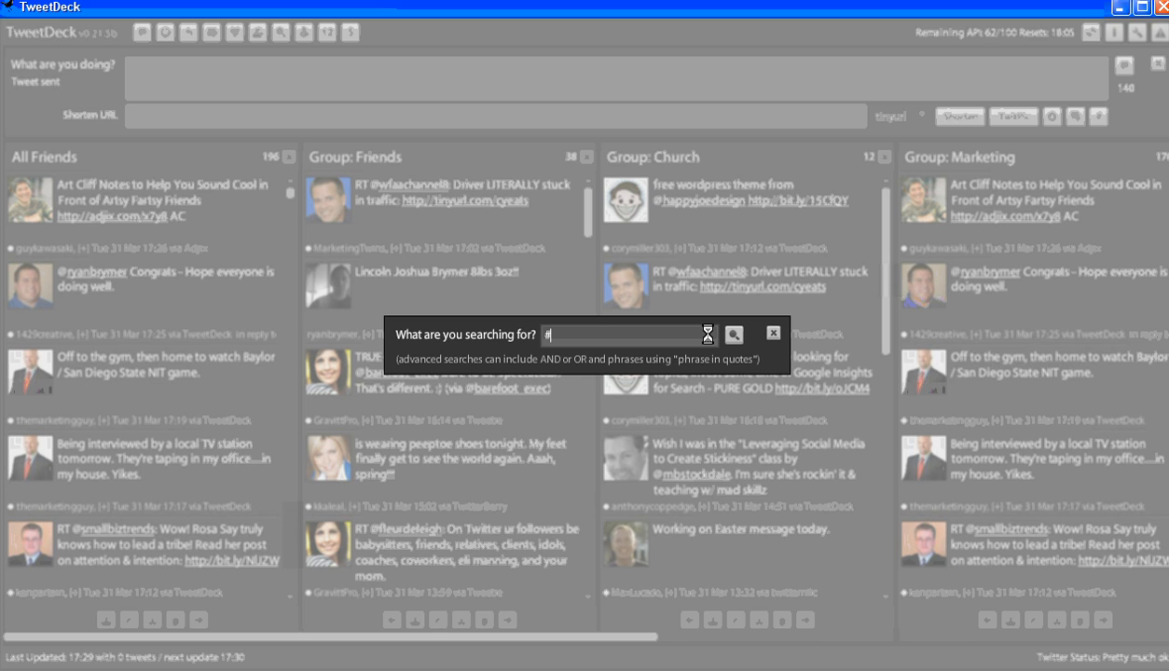
type("s")
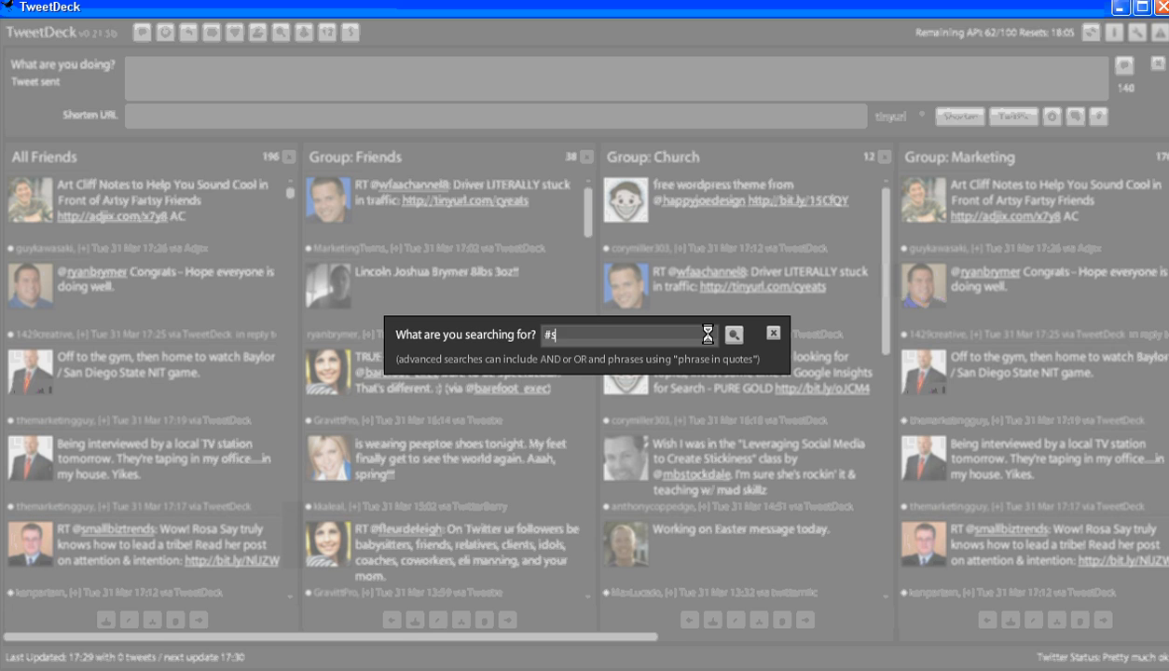
type("bmg")
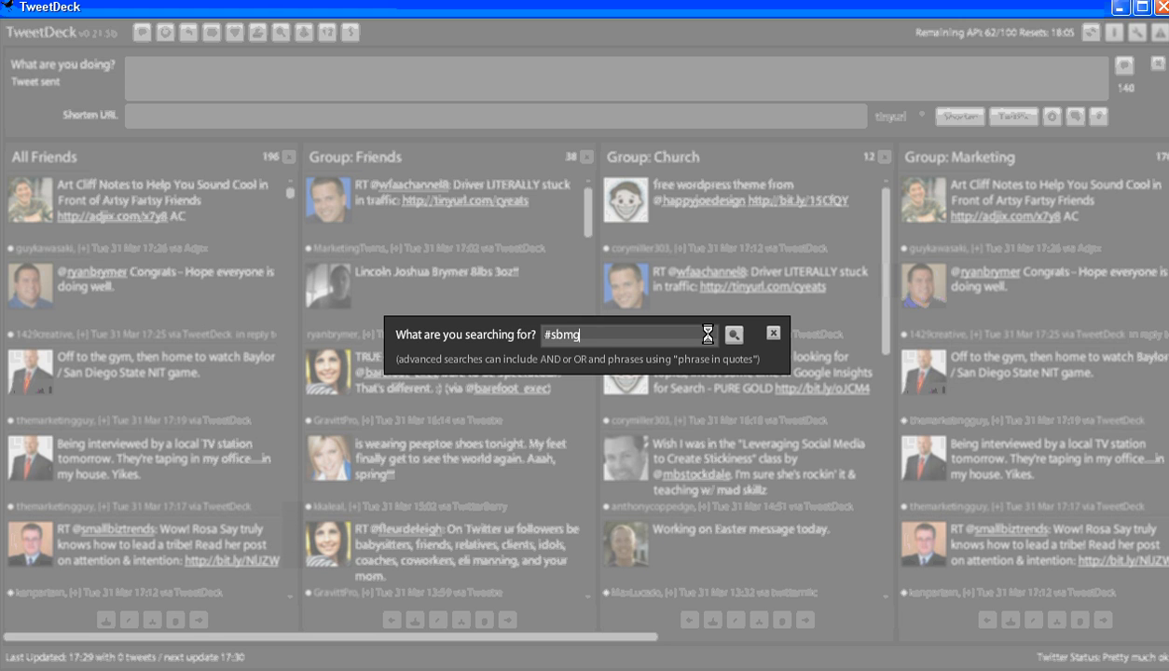
left_click(773, 334)
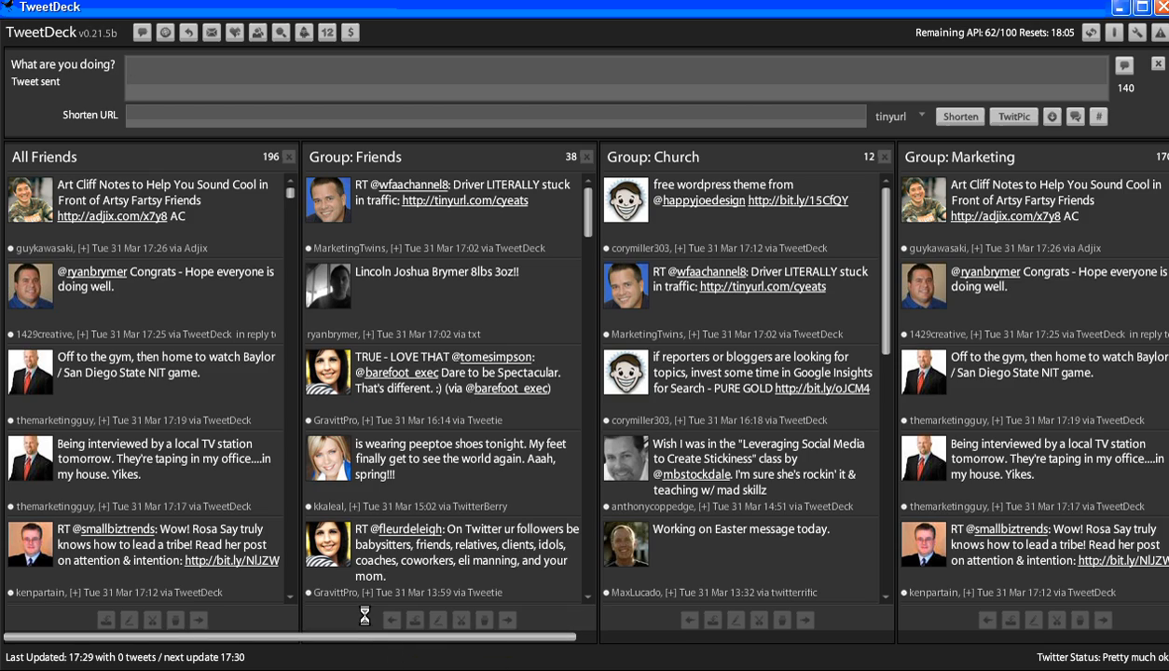
- Scroll the columns right to reveal the new Search: #sbmg column beside Direct Messages
scroll("right", 3)
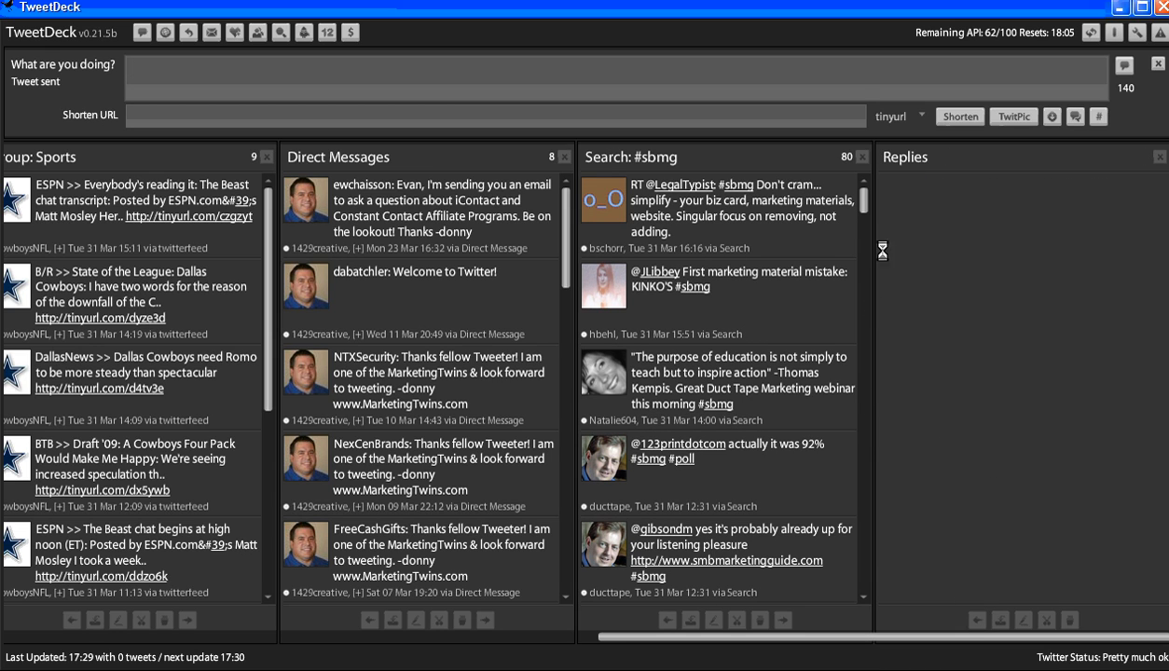
scroll("up", 3)
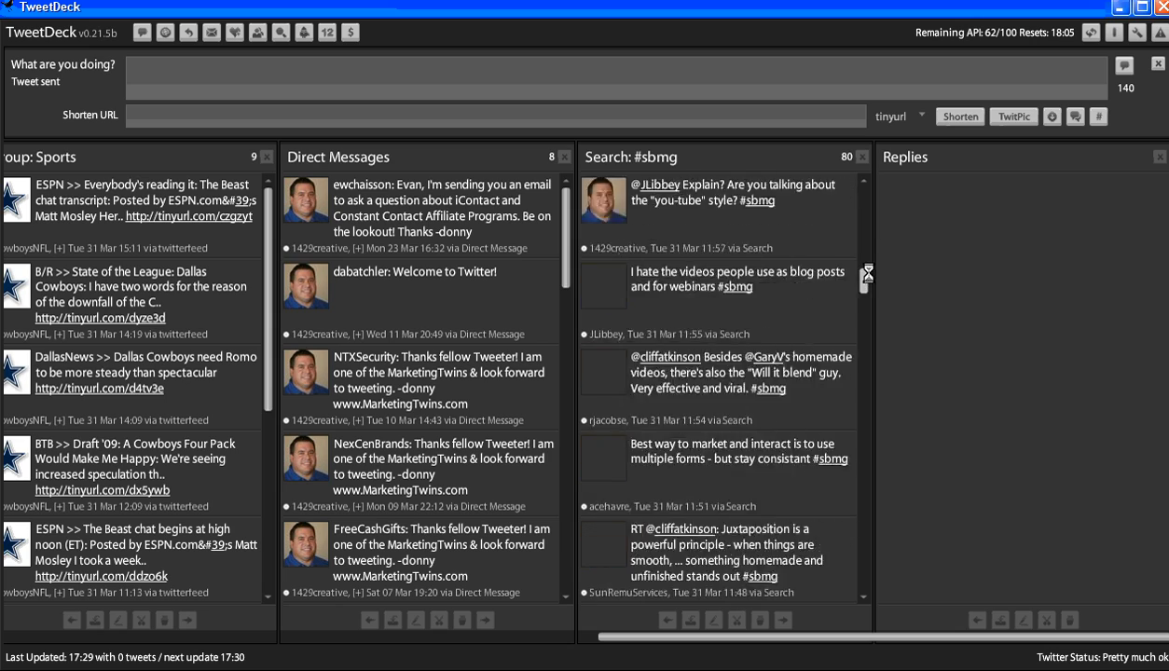
scroll("down", 3)
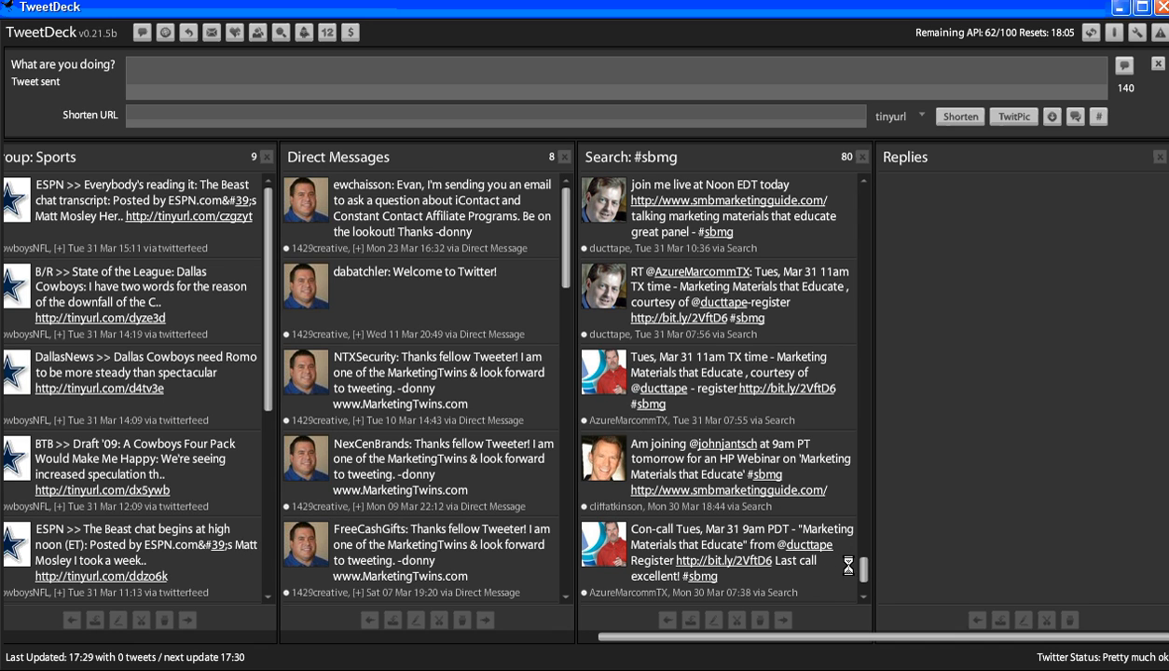
scroll("down", 3)
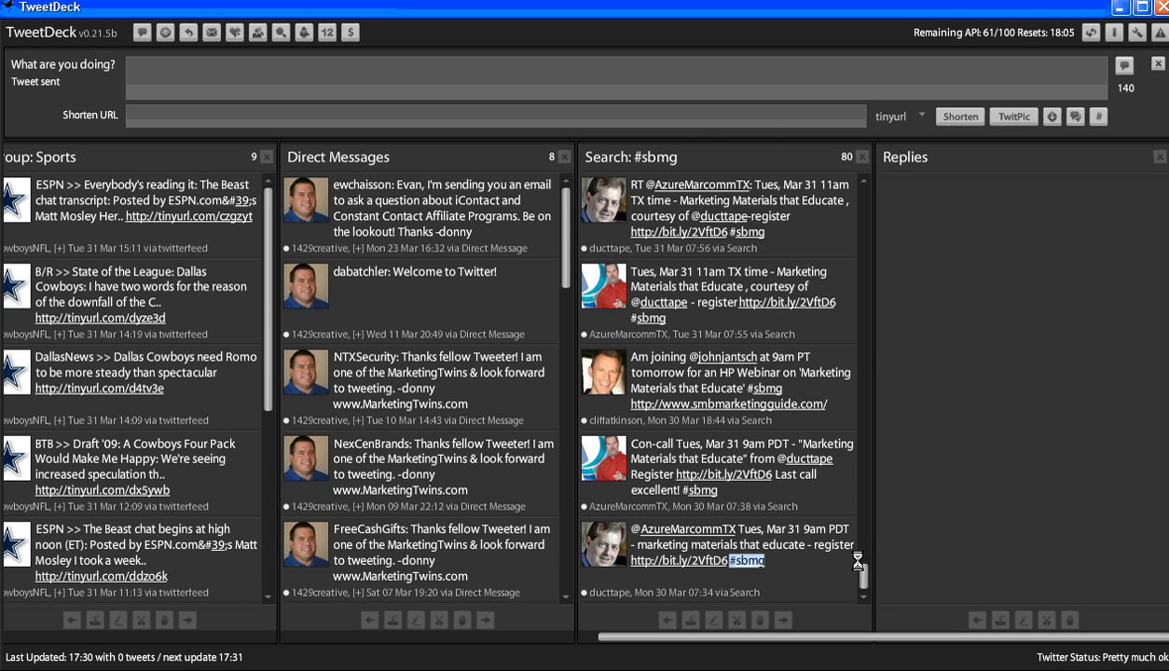
scroll("up", 3)
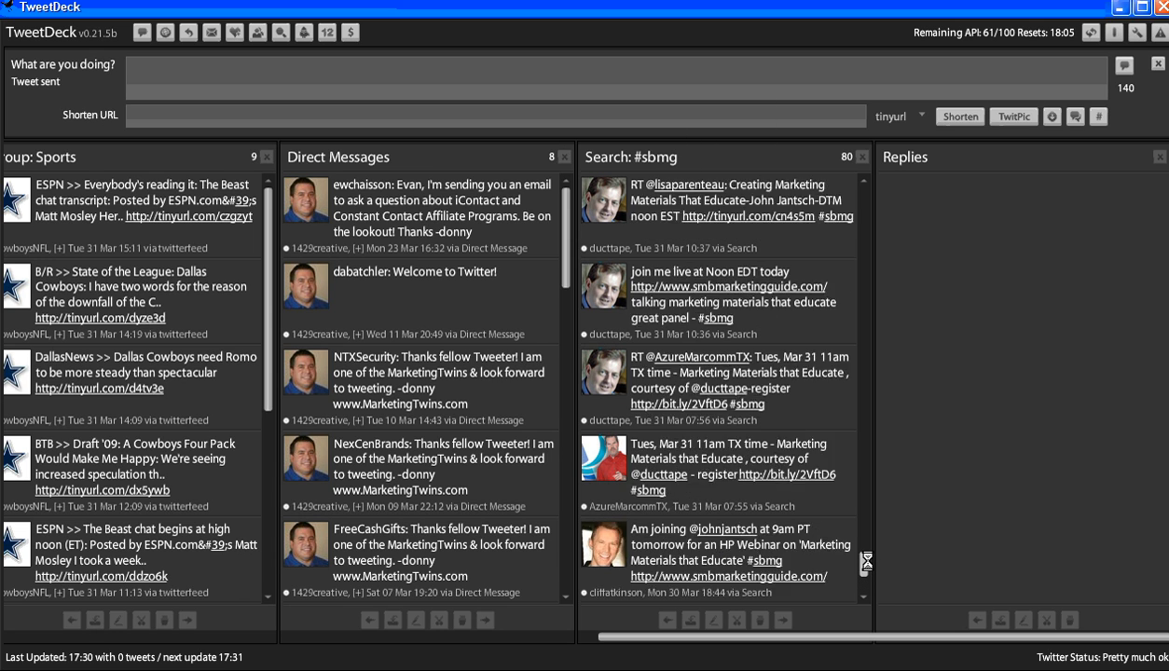
scroll("up", 3)
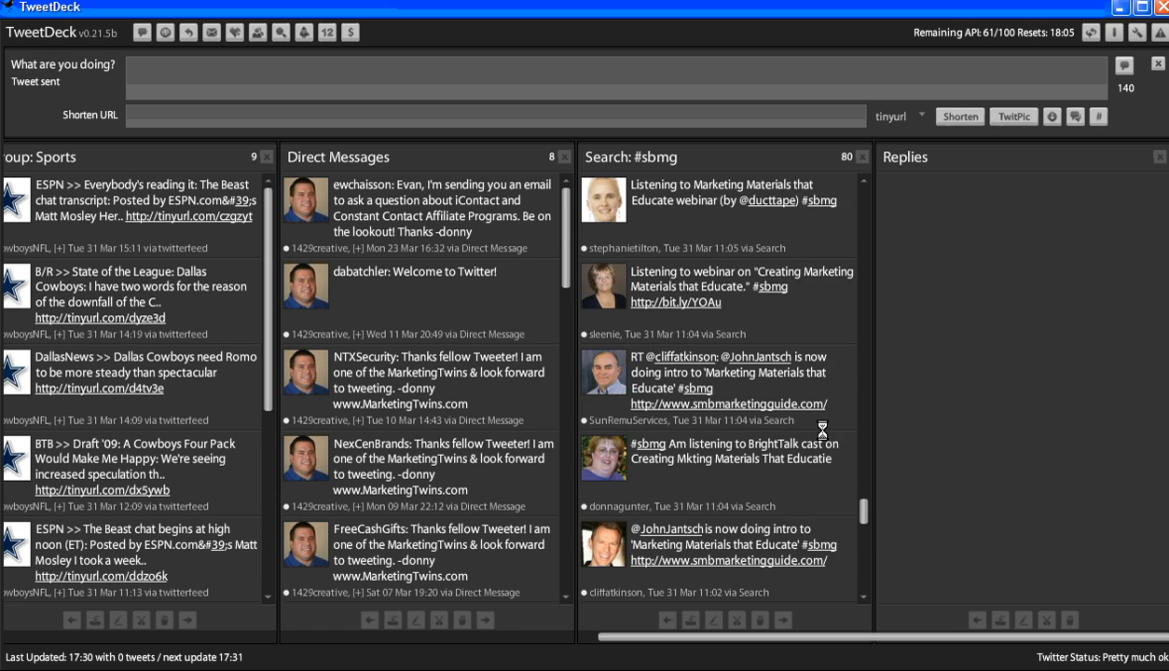
scroll("up", 3)
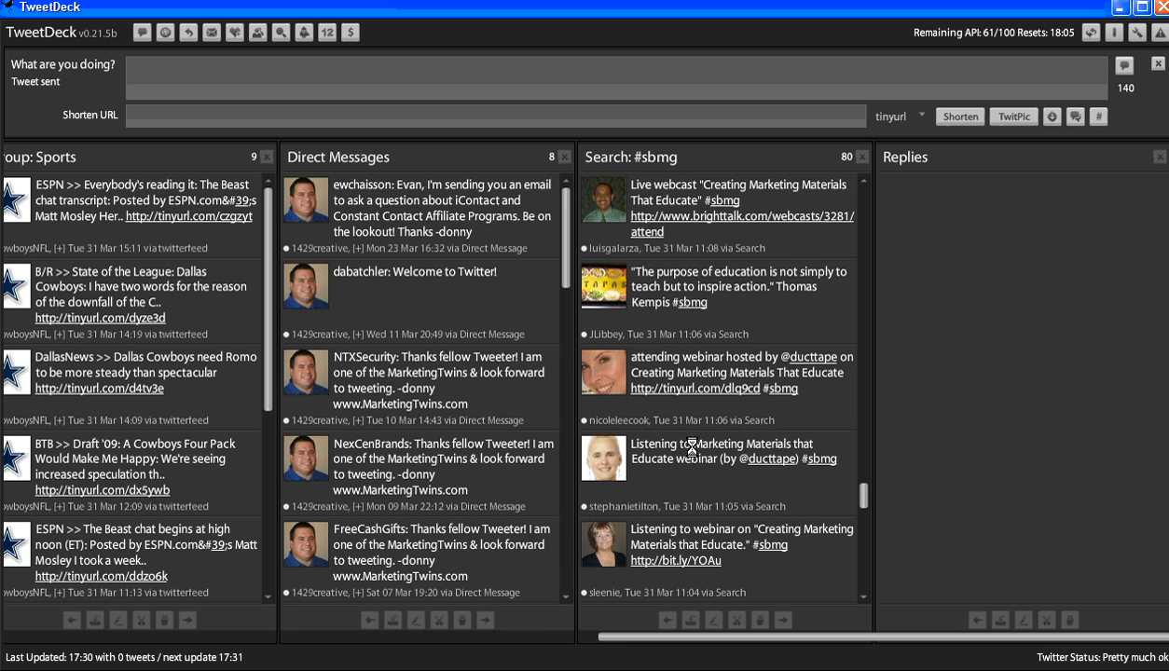
scroll("up", 3)
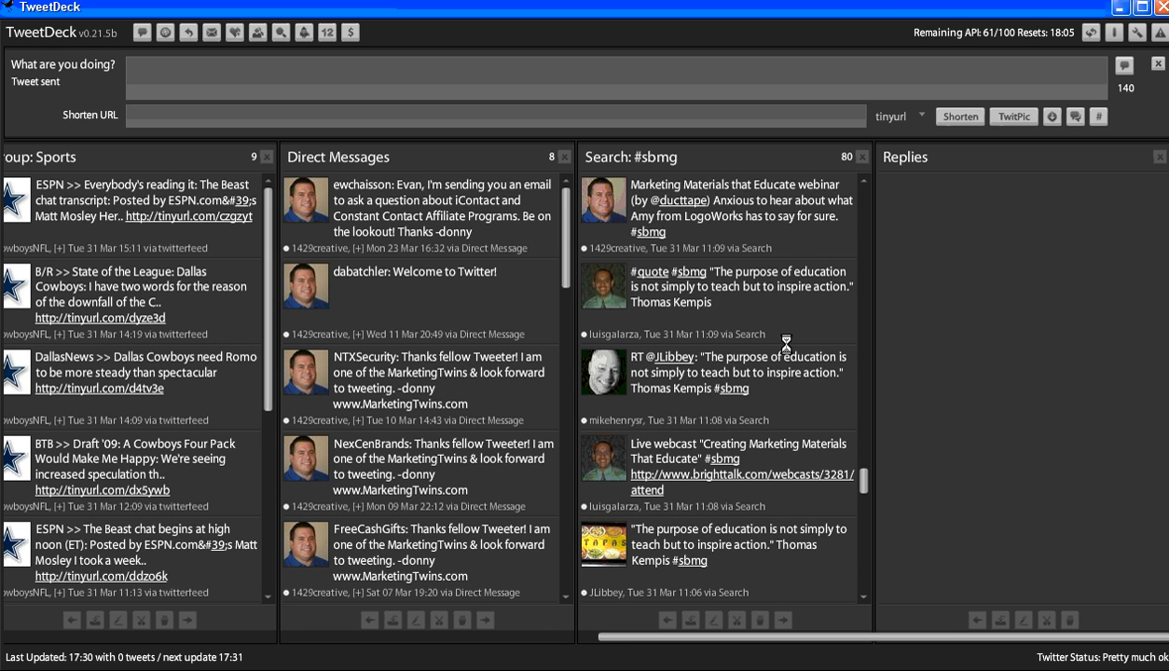
scroll("up", 3)
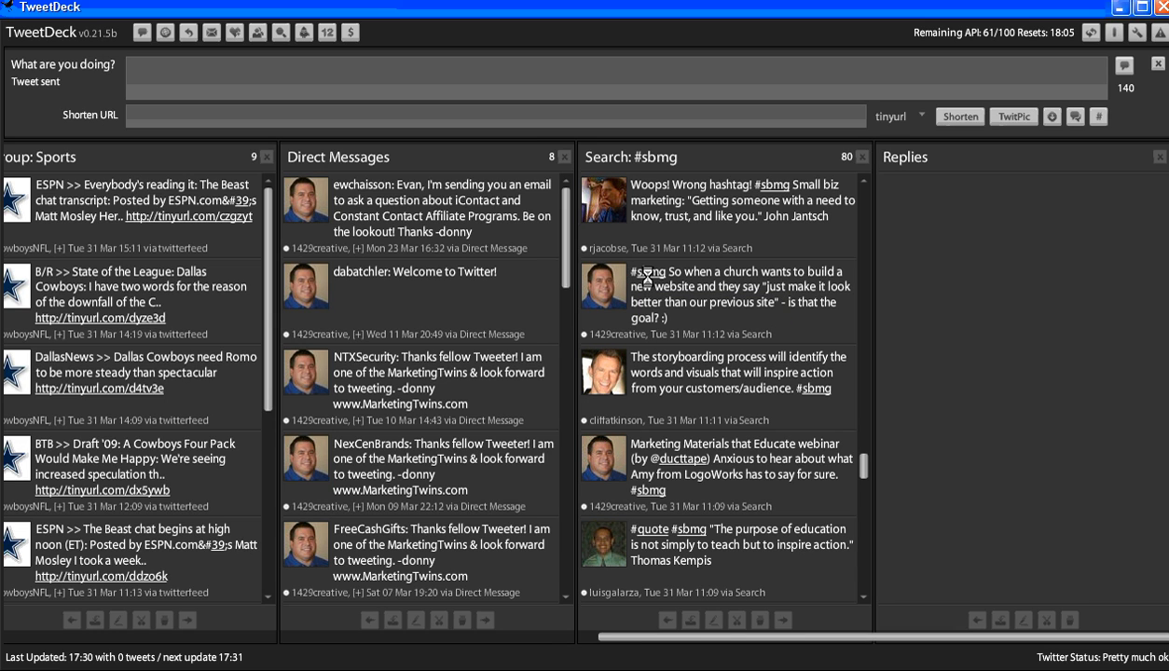
mouse_move(762, 285)
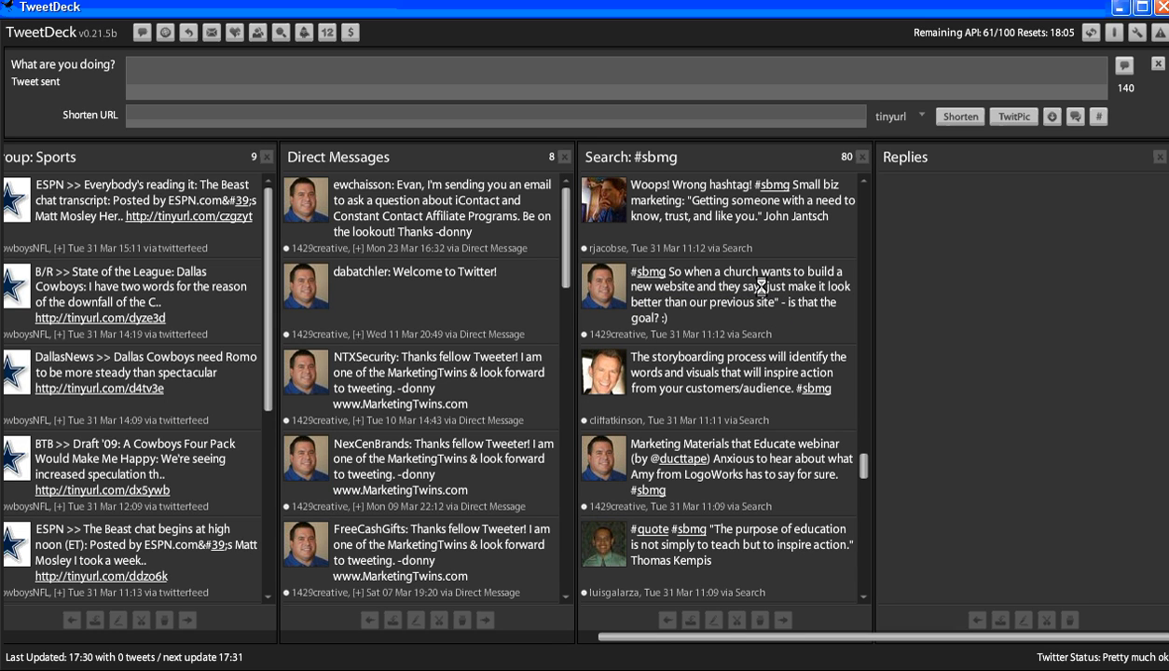
mouse_move(825, 280)
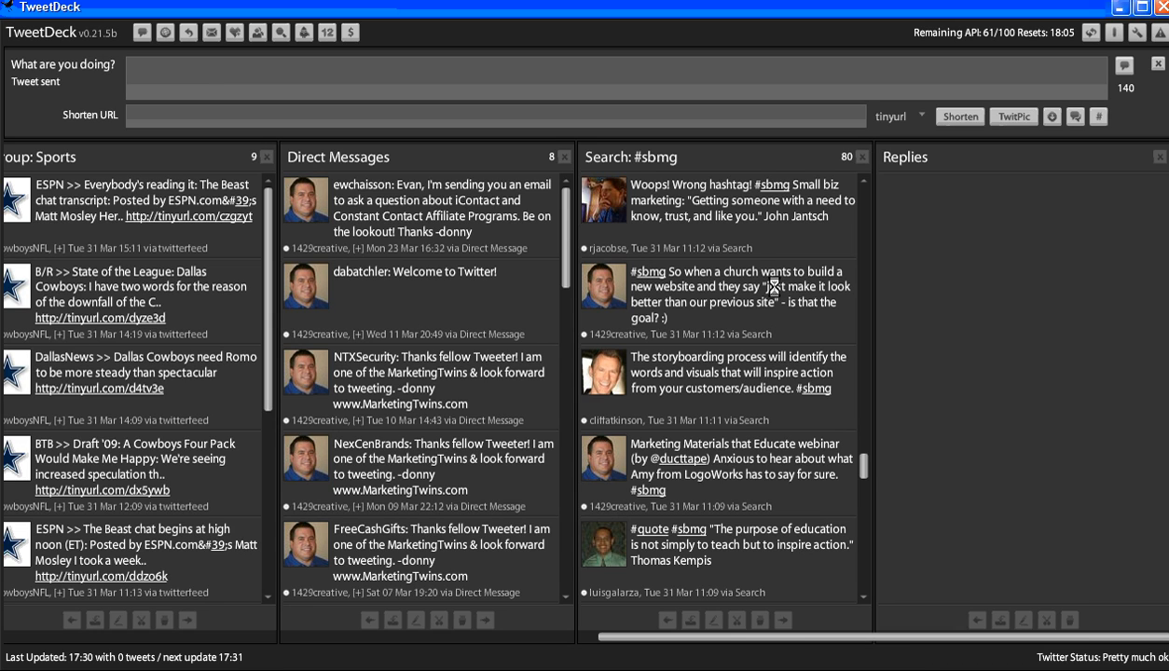
mouse_move(708, 308)
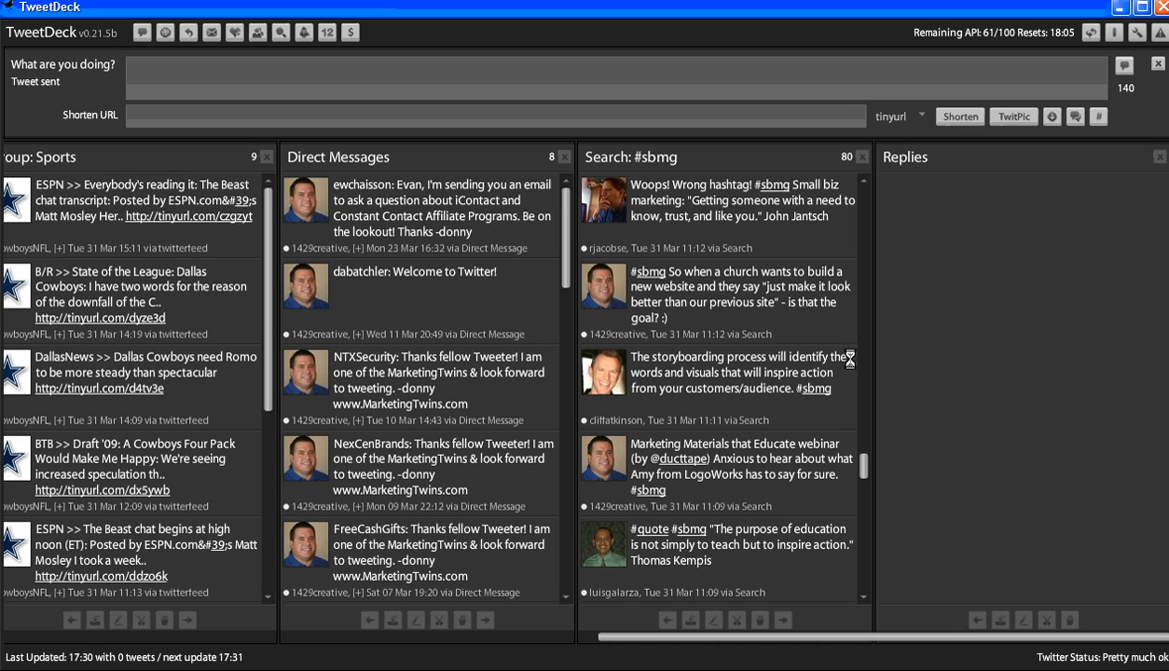
mouse_move(716, 307)
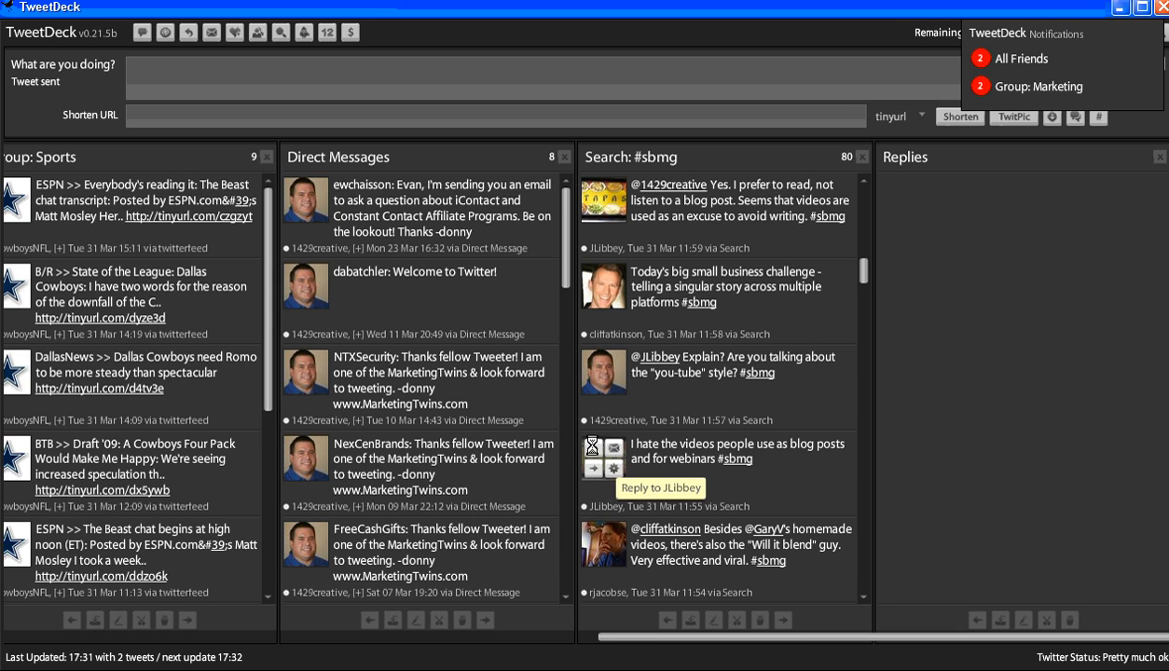
mouse_move(606, 360)
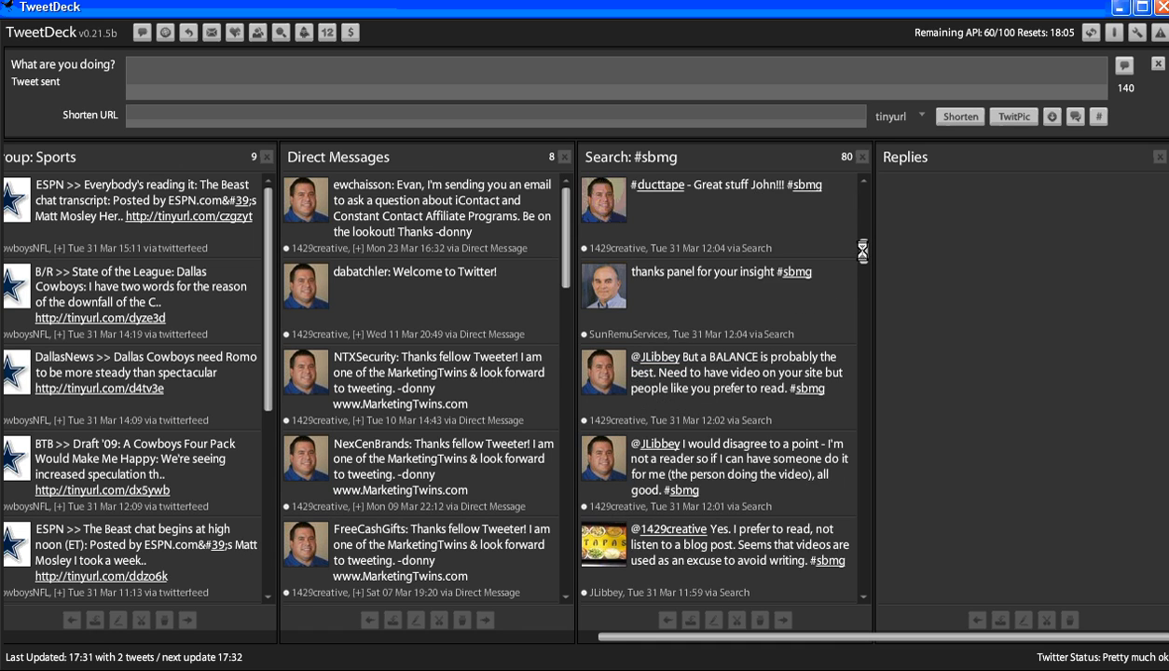
scroll("up", 3)
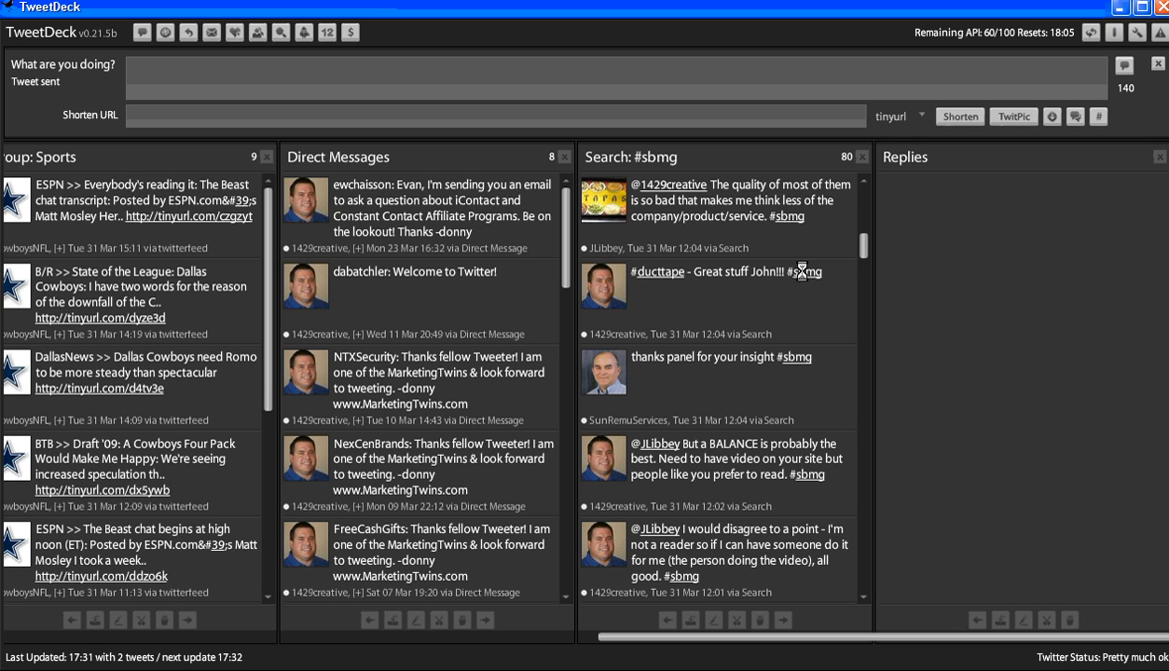
scroll("up", 3)
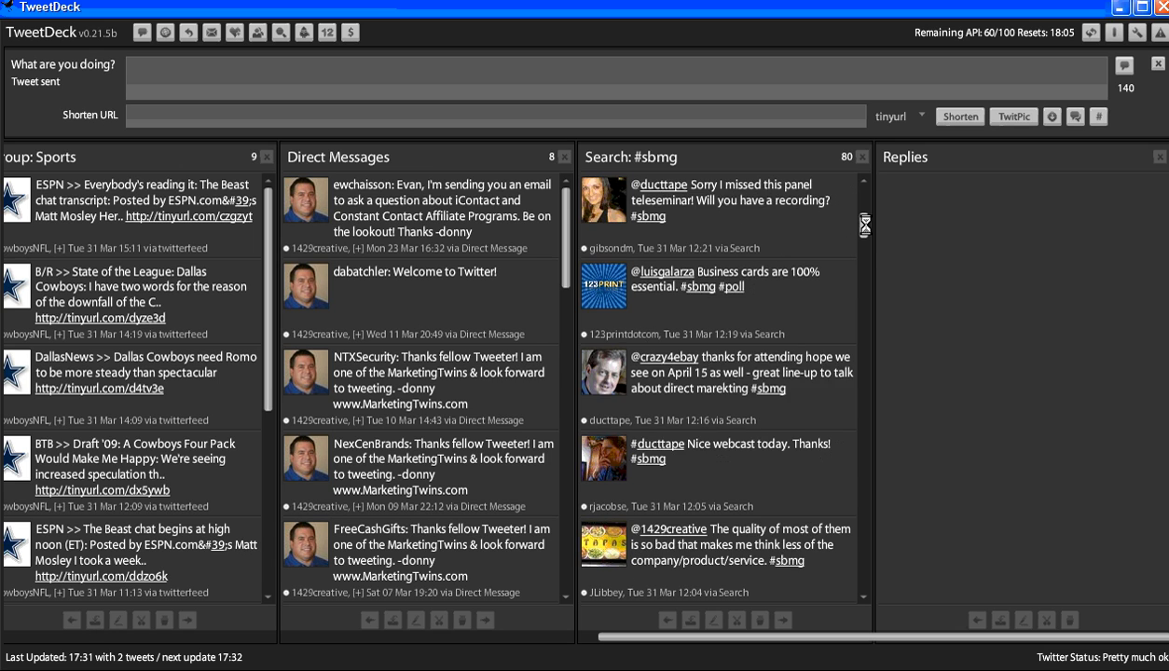
scroll("up", 3)
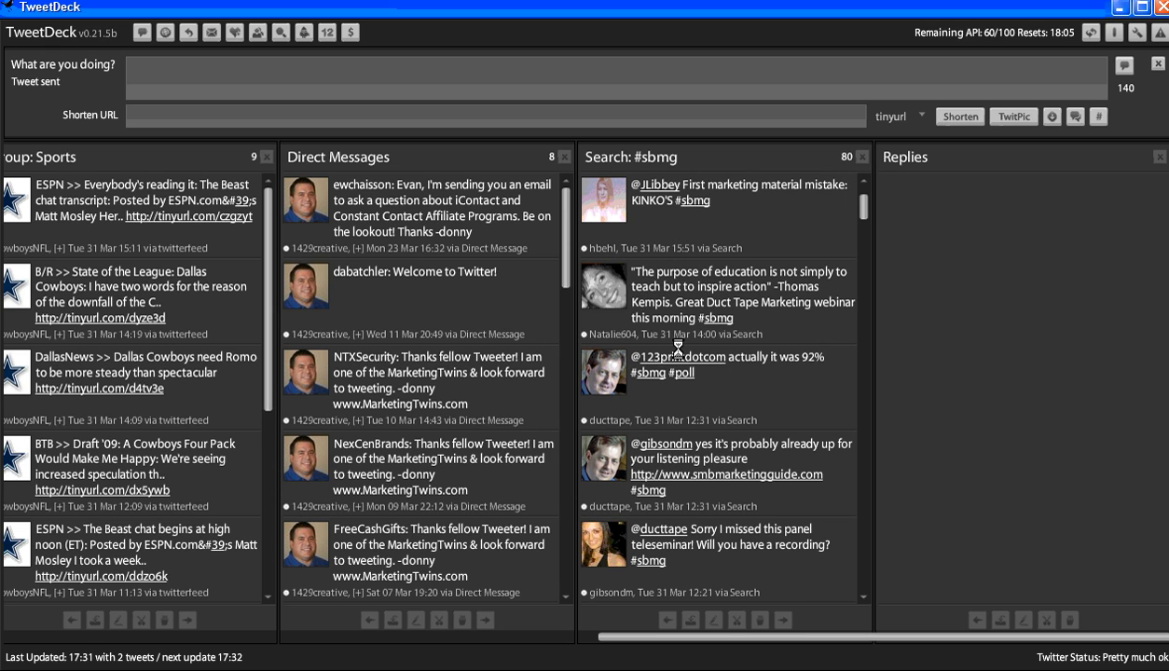
scroll("down", 3)
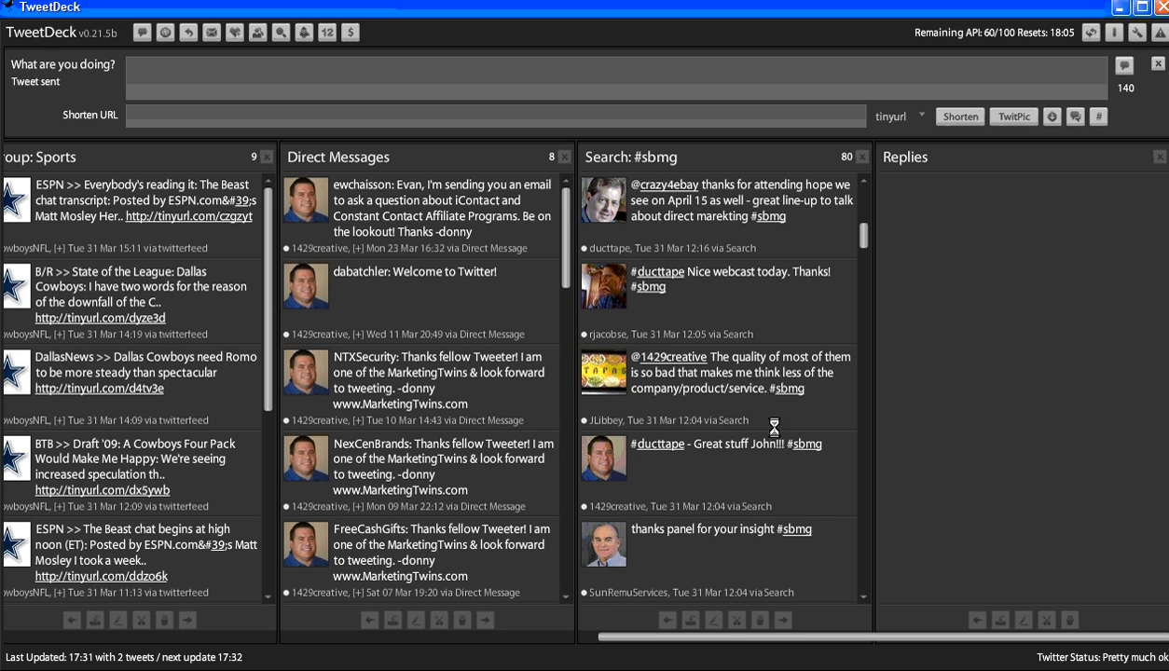
mouse_move(820, 325)
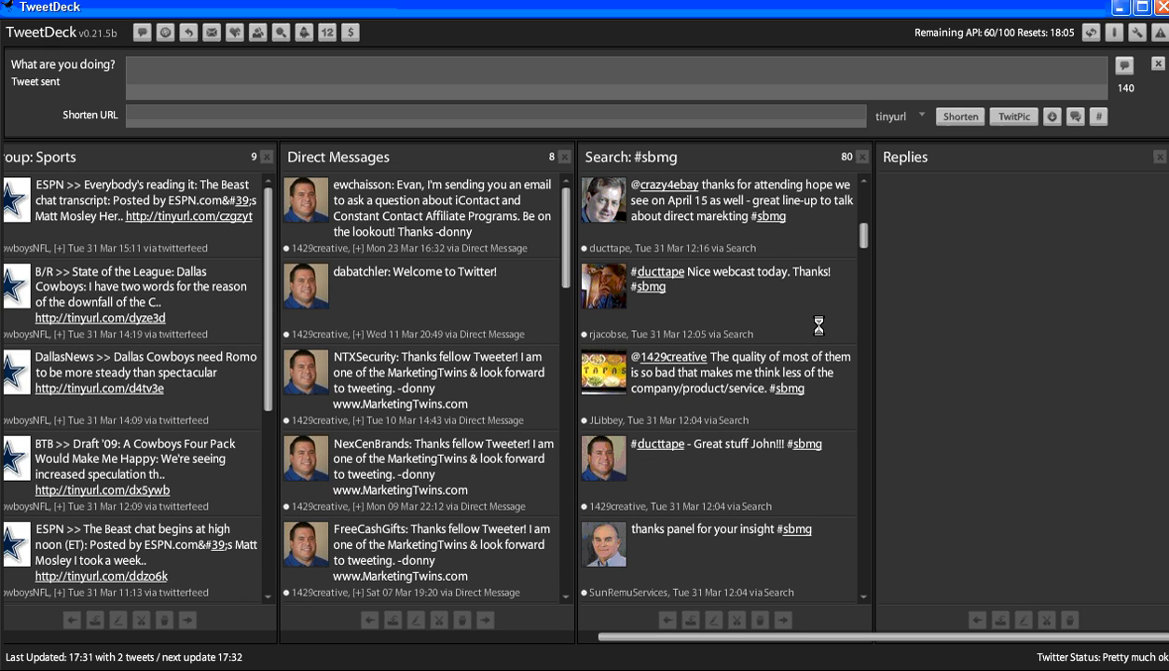